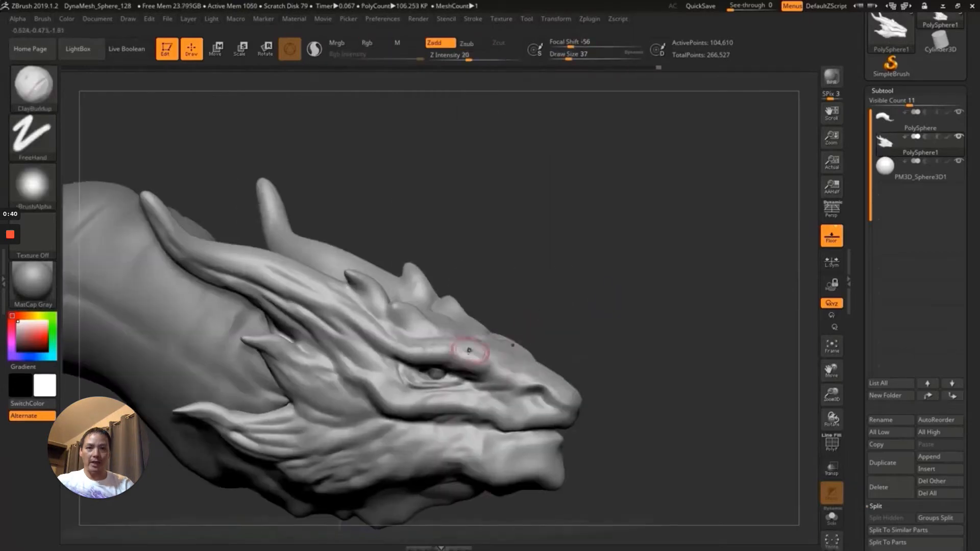
- Duplicate the PM3D_Sphere3D1 tooth subtool and begin moving the new copy into the mouth
click(215, 49)
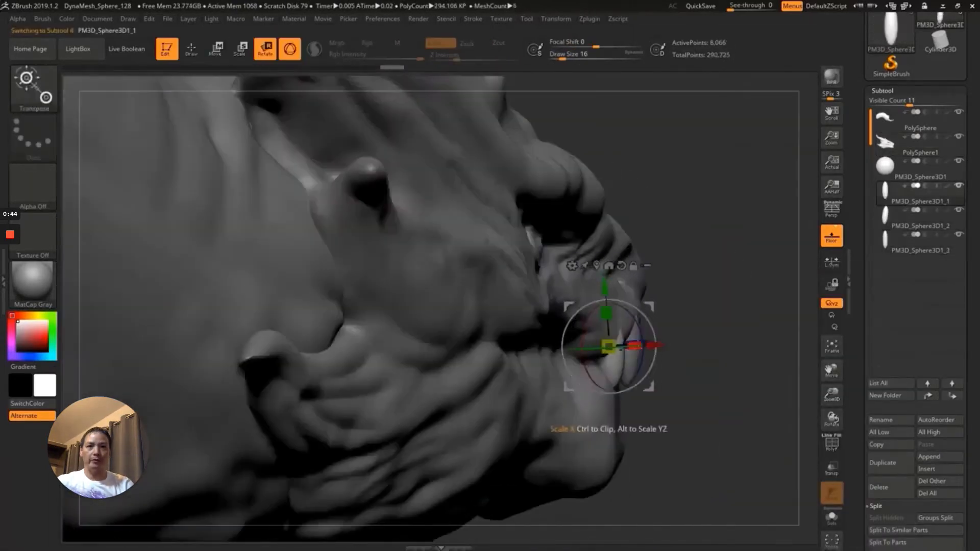
- Duplicate and transpose tooth copies to line the upper jaw with teeth and add long lower fangs
click(215, 49)
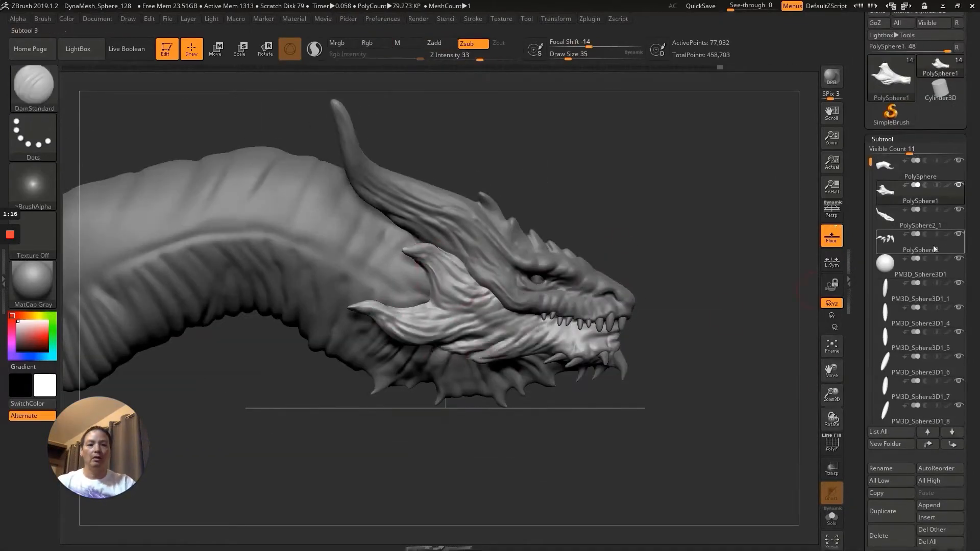
click(216, 49)
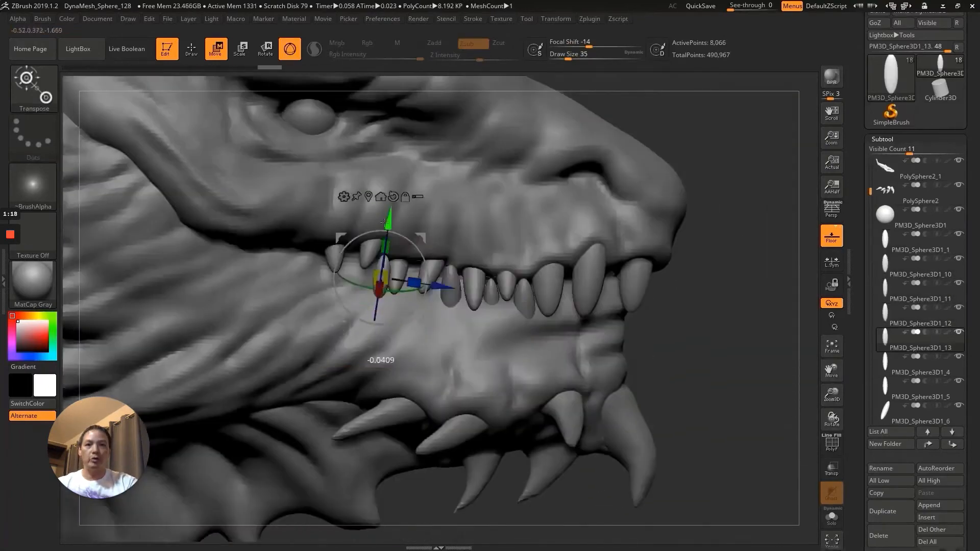